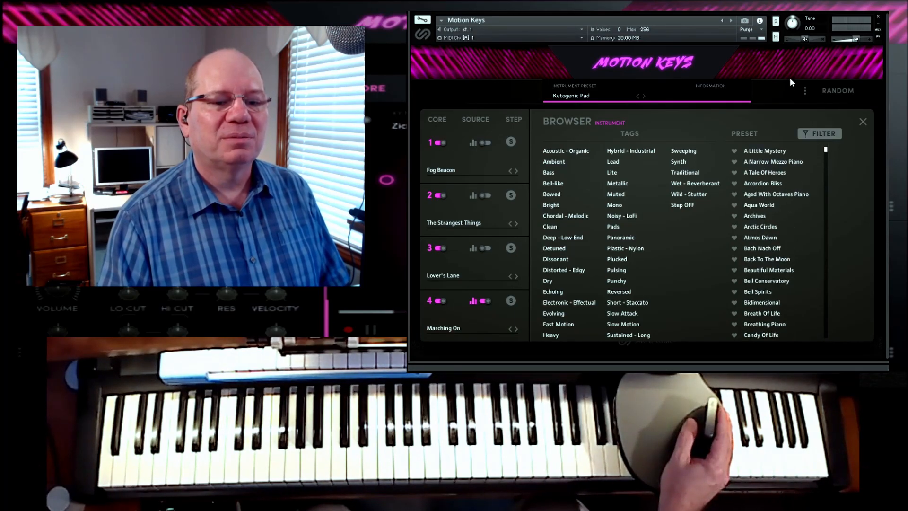
Step: Load the A Little Mystery preset from the Motion Keys browser
click(761, 150)
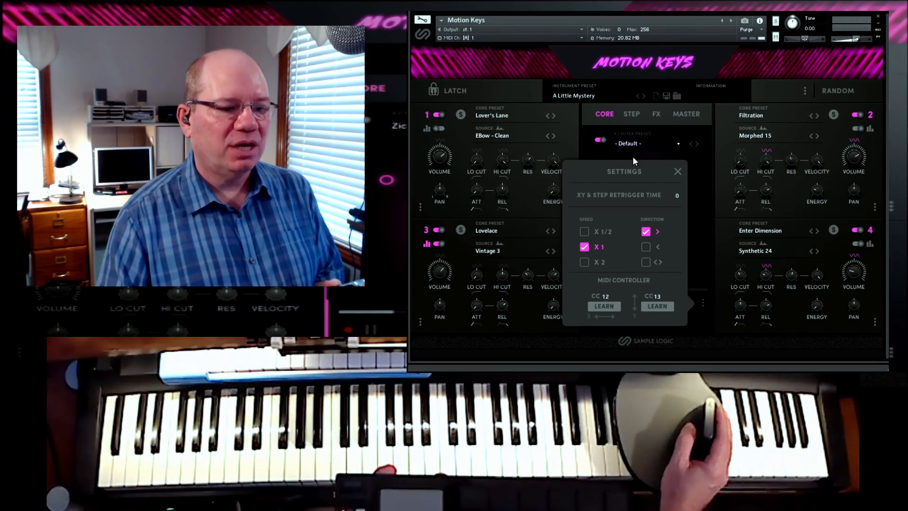
click(584, 230)
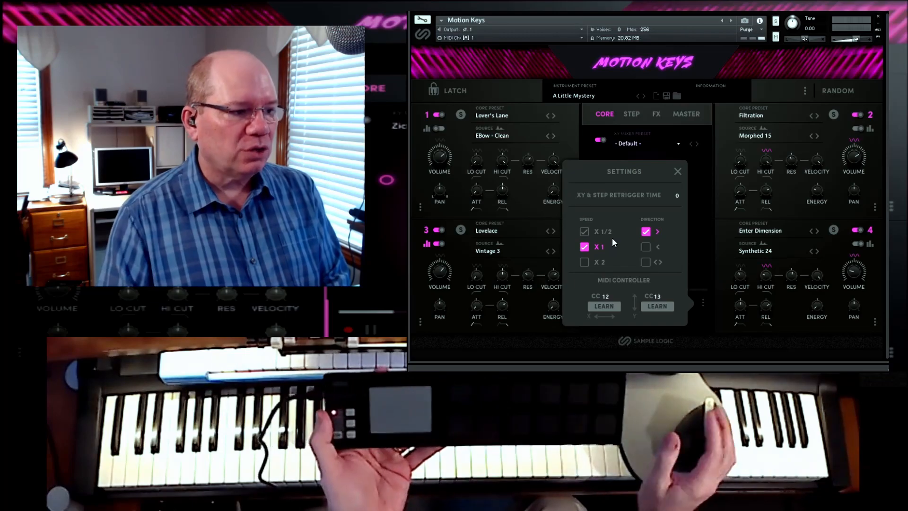
click(584, 230)
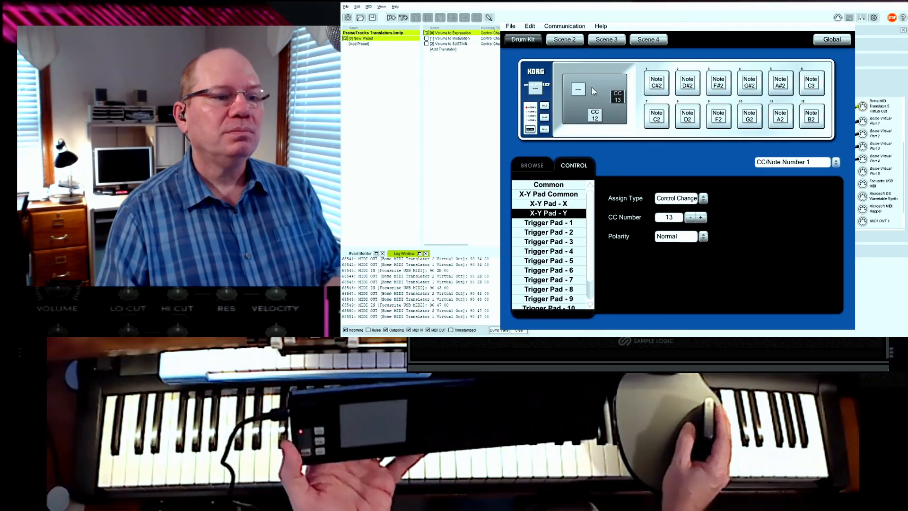
Step: Review the nanoPAD X-Y Pad Y assignment (CC 13) and the X-Y Pad Common touch/release setting
click(547, 194)
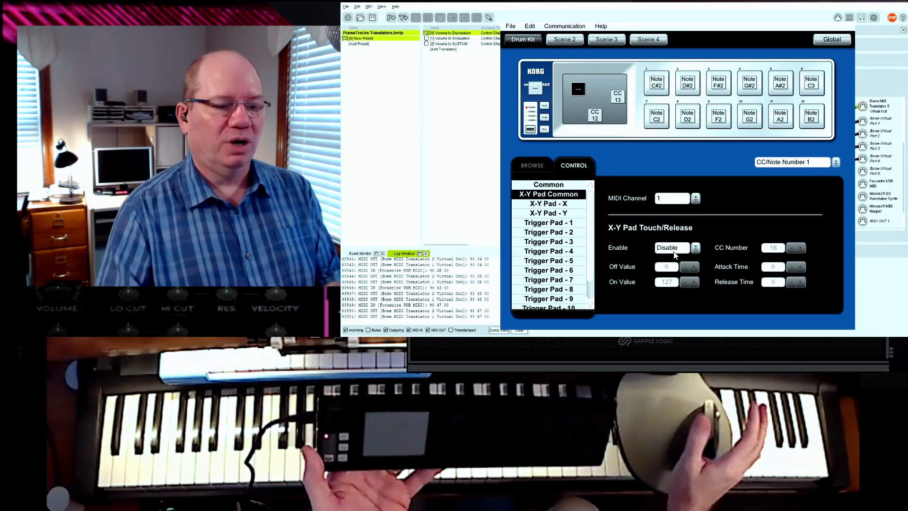
click(547, 204)
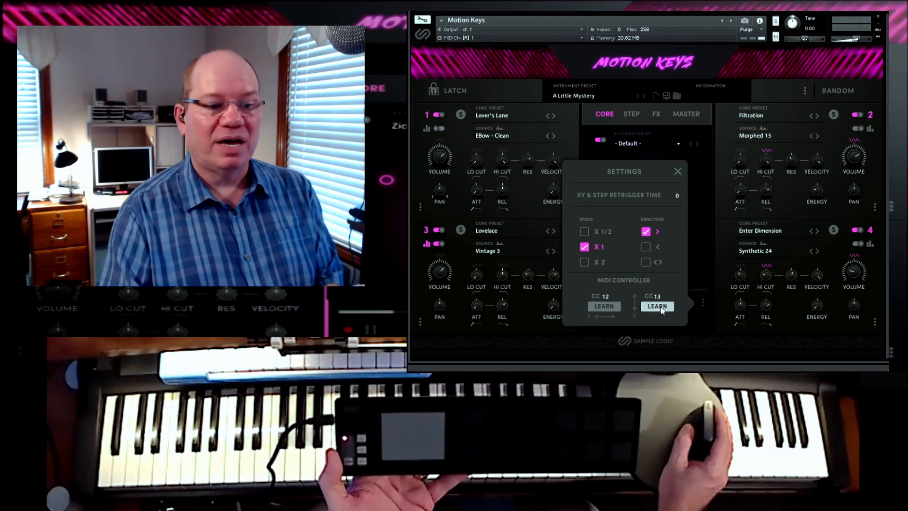
Step: Learn the XY pad's second axis controller from the nanoPAD, ending up as CC 12
click(656, 306)
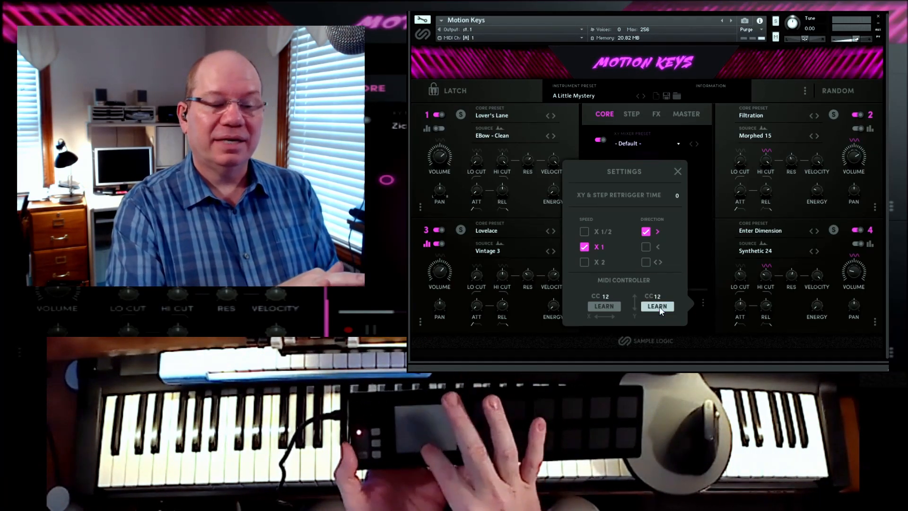
mouse_move(678, 278)
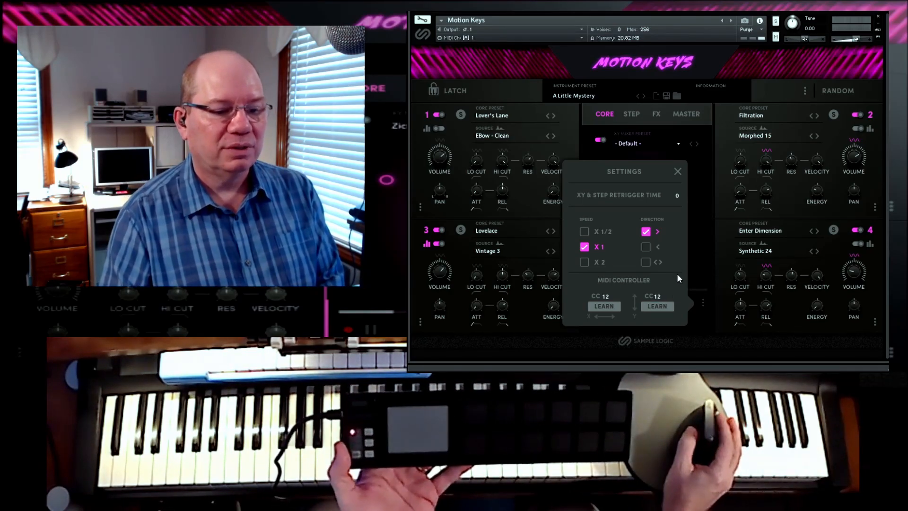
click(656, 306)
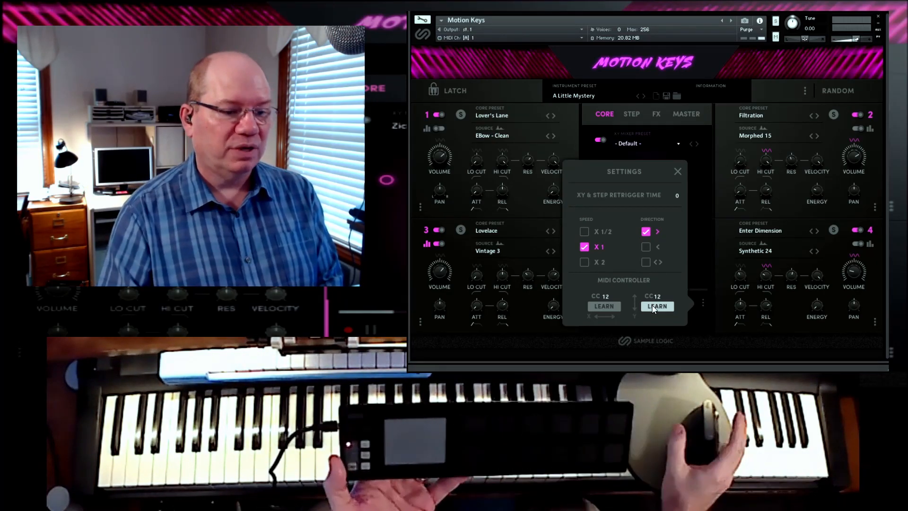
click(603, 306)
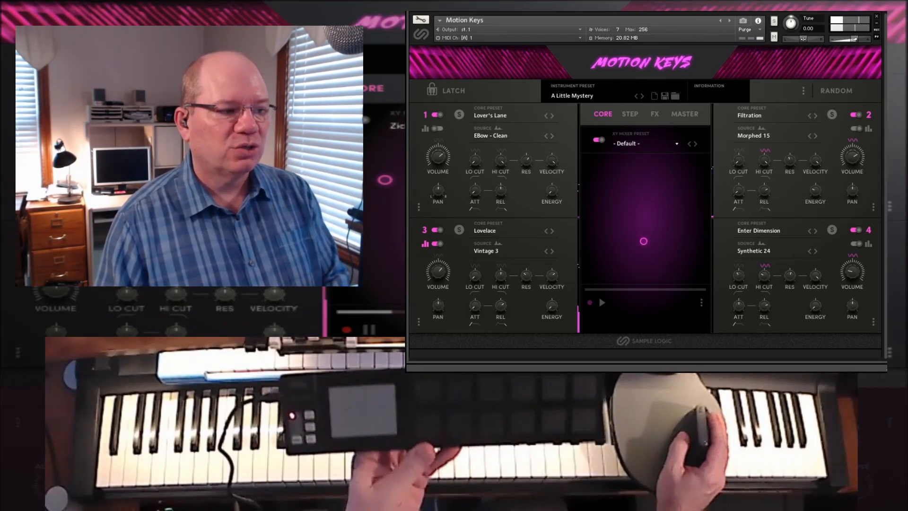
Step: Record an XY pad movement from the nanoPAD and play the recorded automation back
click(590, 302)
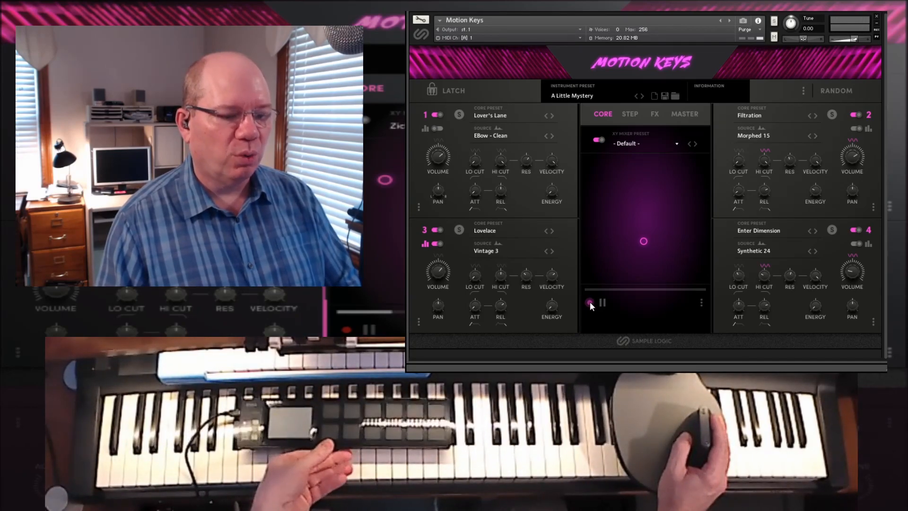
click(589, 302)
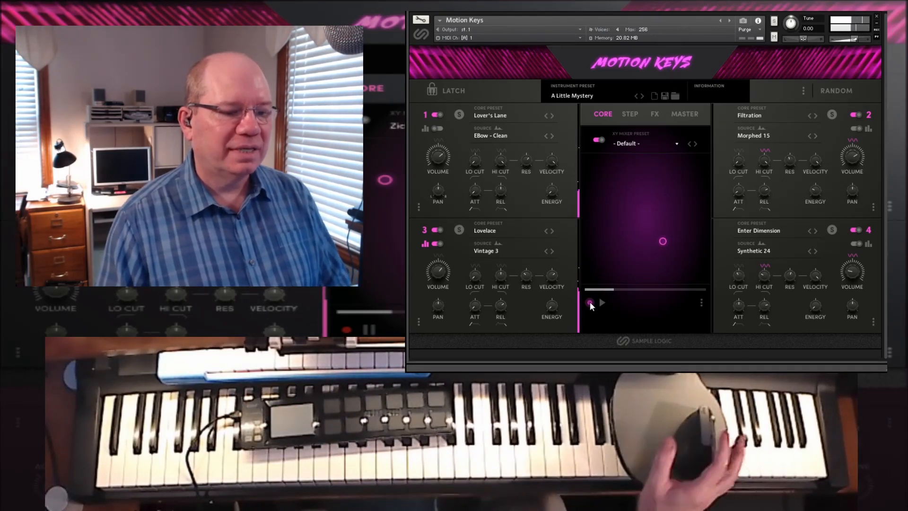
click(601, 303)
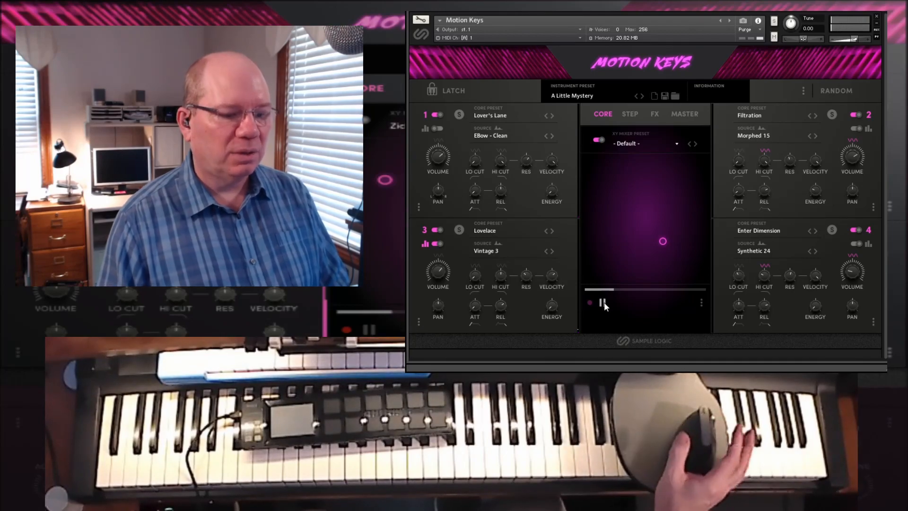